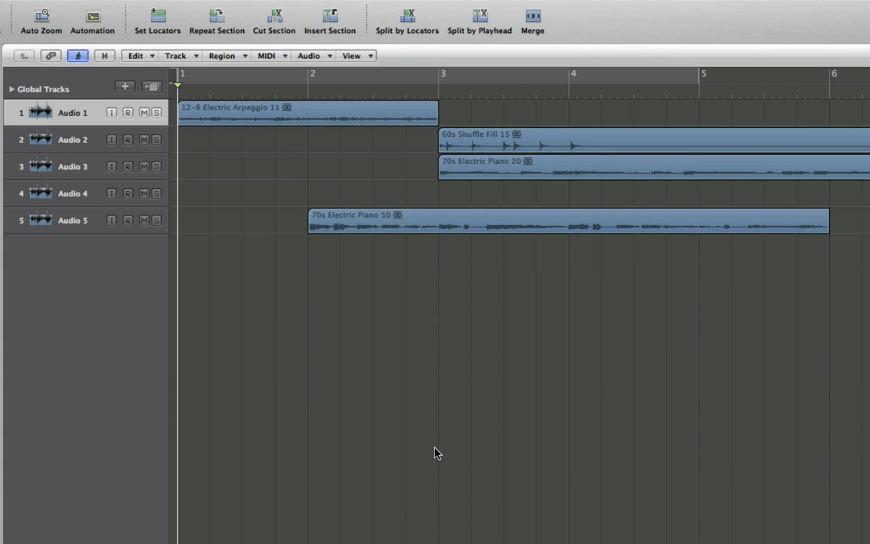
mouse_move(329, 344)
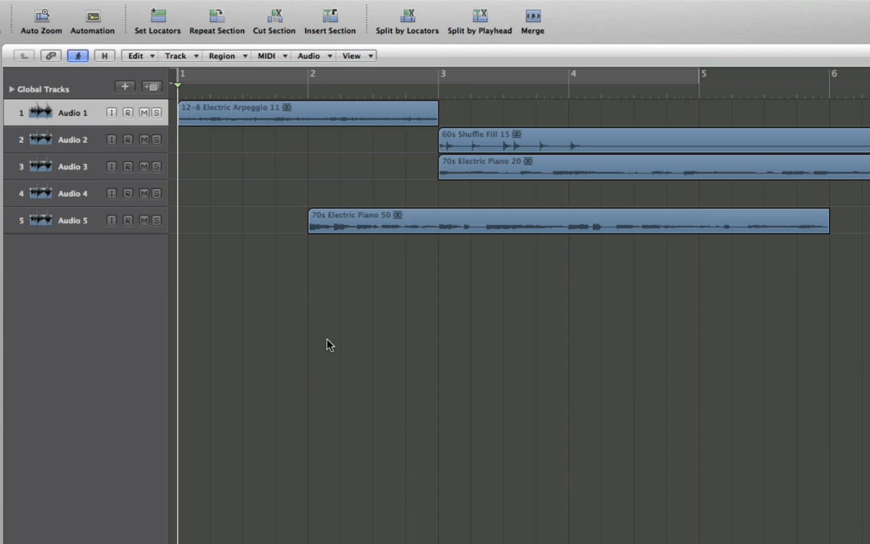
mouse_move(294, 303)
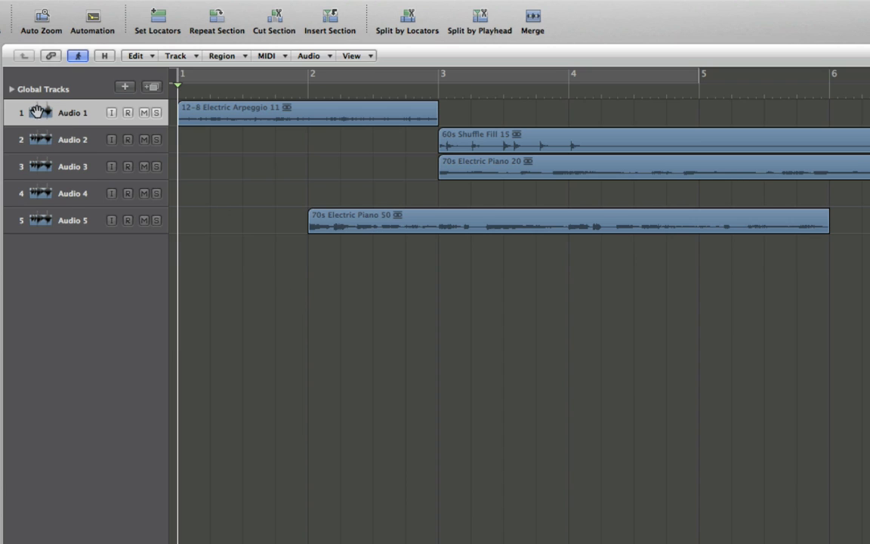
mouse_move(505, 126)
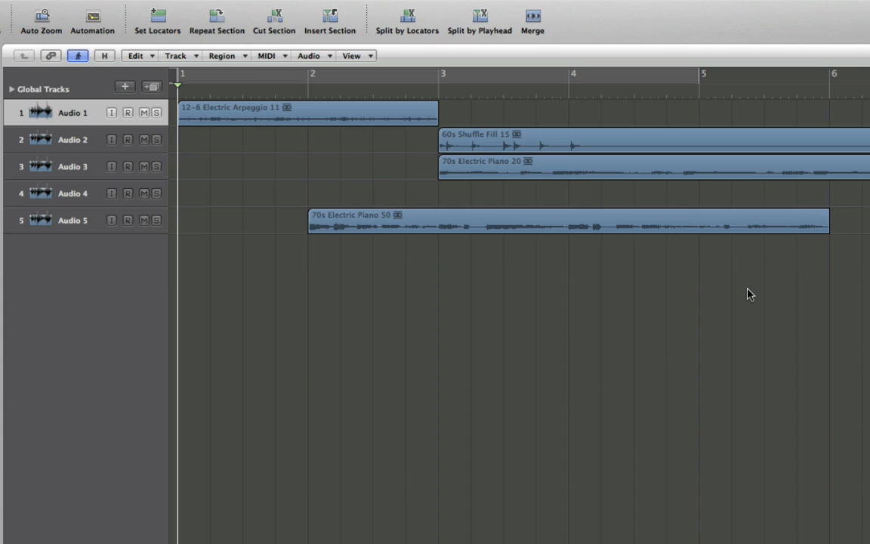
mouse_move(803, 386)
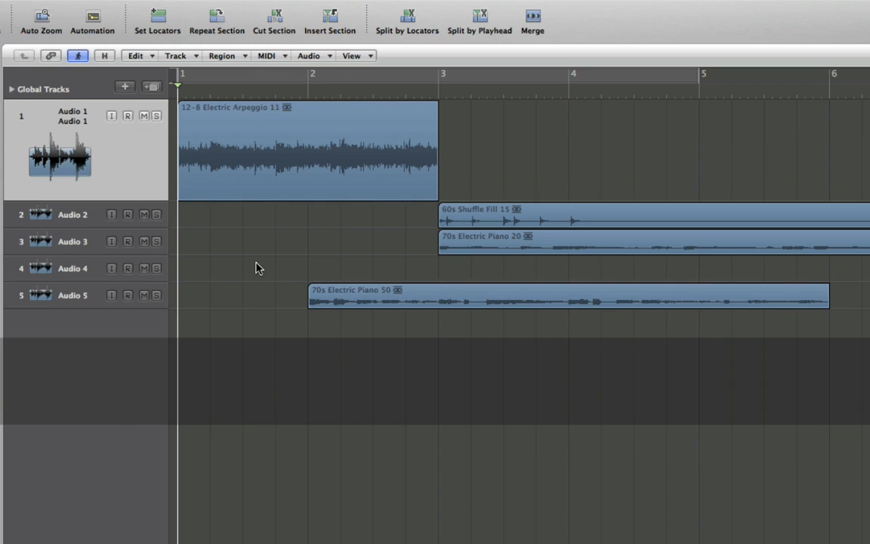
mouse_move(126, 177)
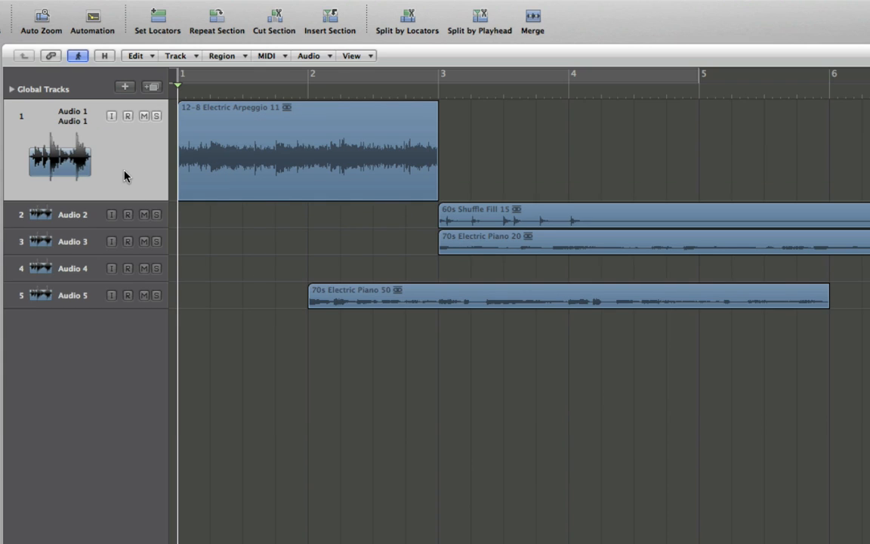
mouse_move(360, 446)
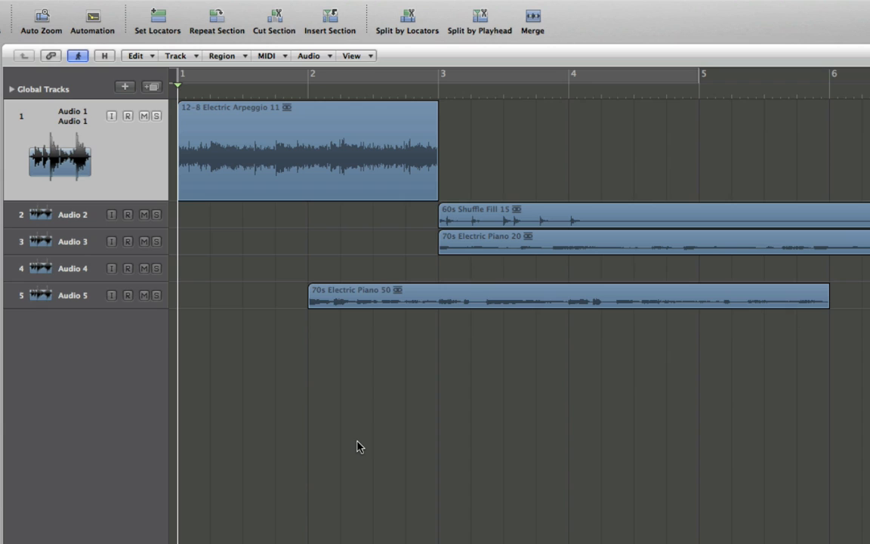